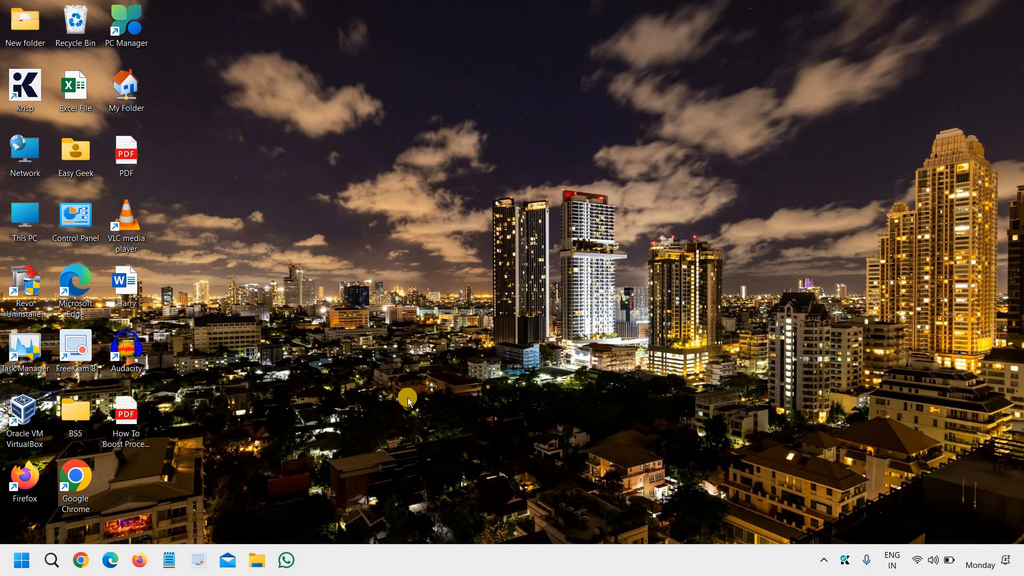
mouse_move(353, 414)
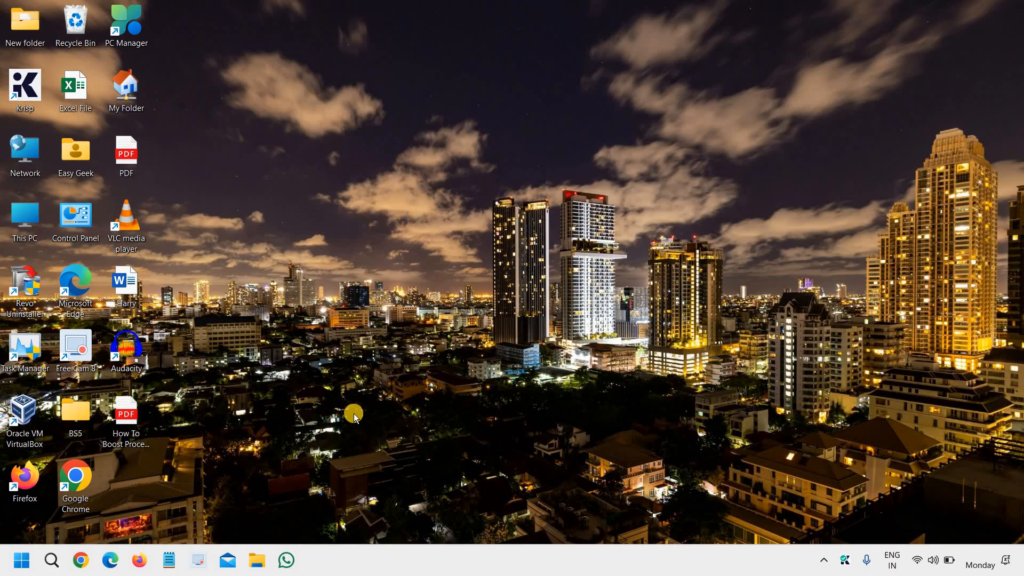
mouse_move(528, 341)
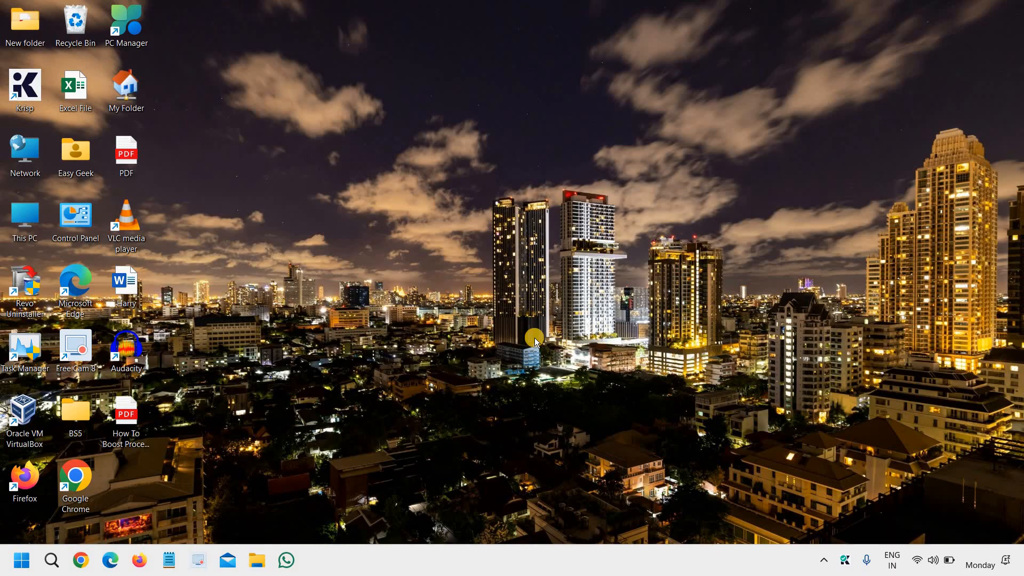
mouse_move(528, 348)
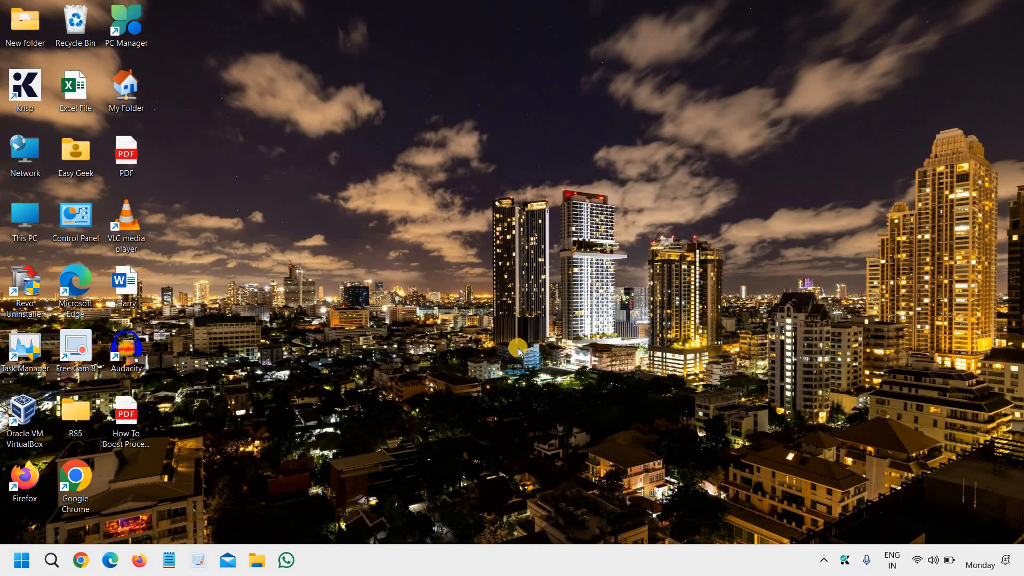
mouse_move(537, 318)
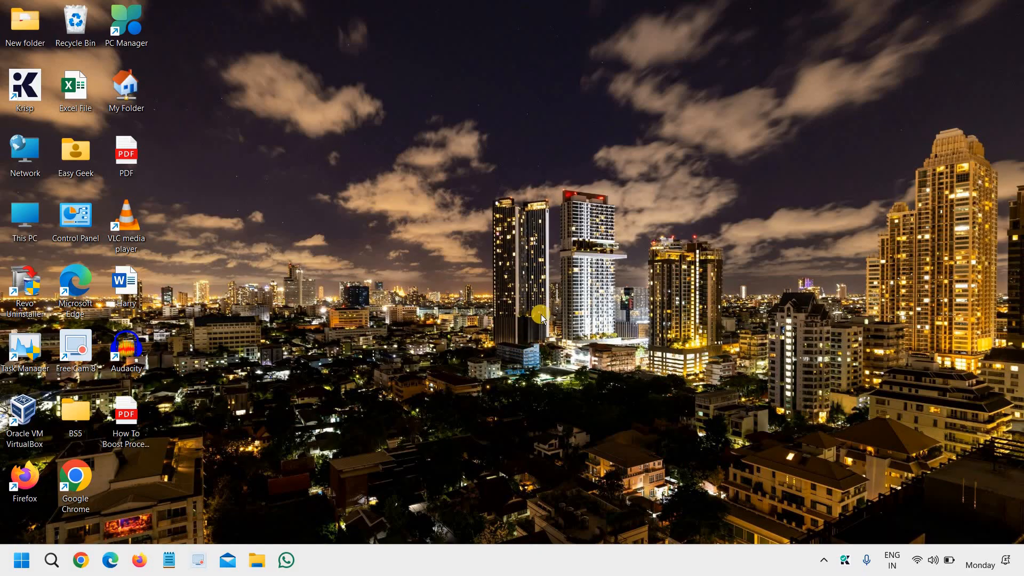
mouse_move(539, 318)
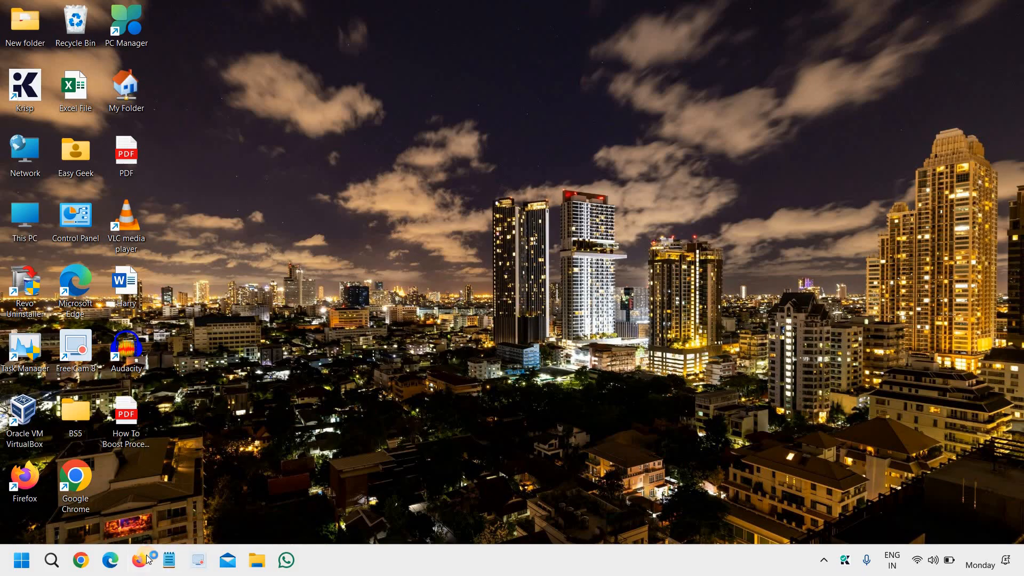
Step: Open Google Contacts from the Google apps grid in Firefox
left_click(139, 559)
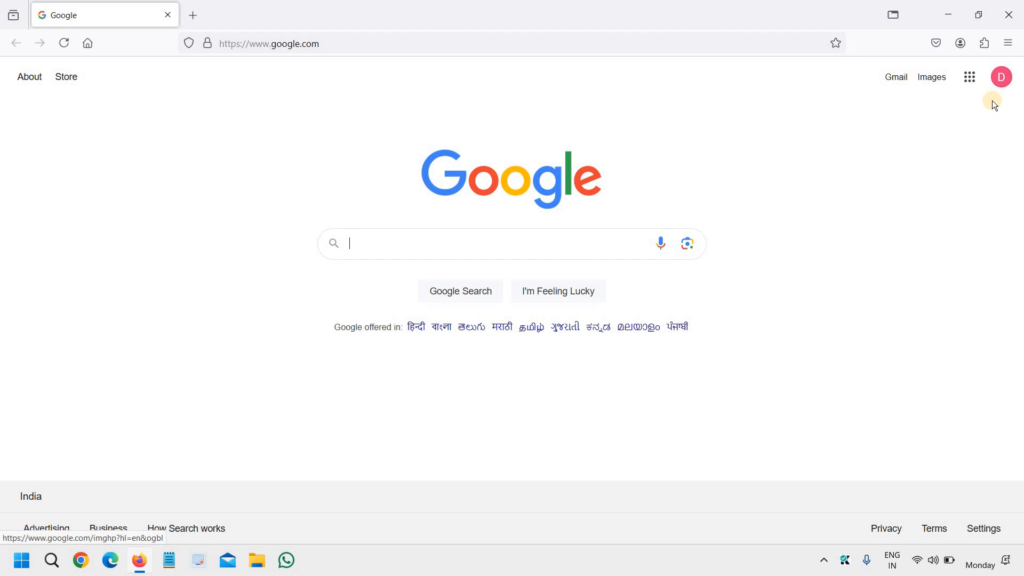
mouse_move(969, 77)
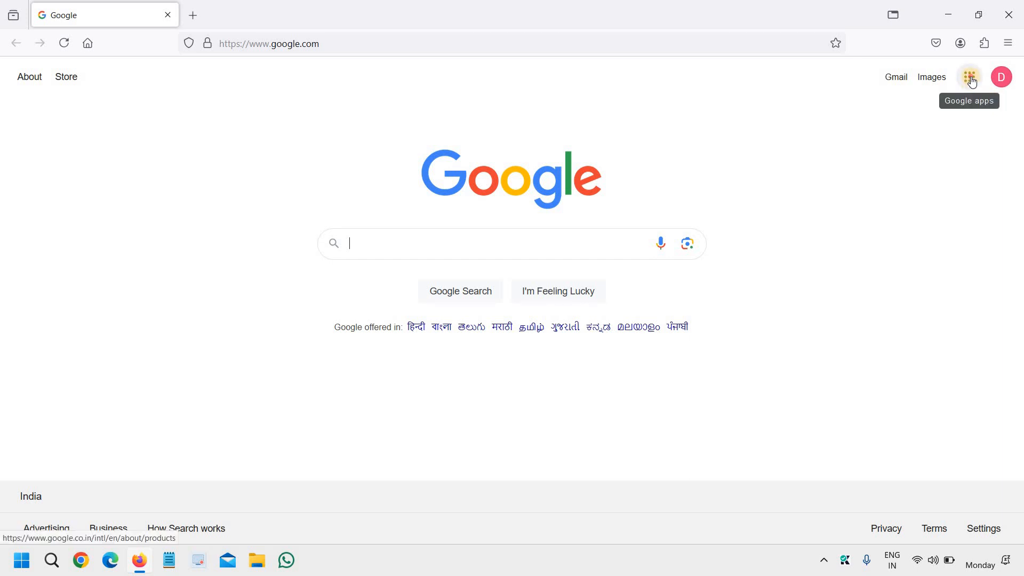
left_click(969, 77)
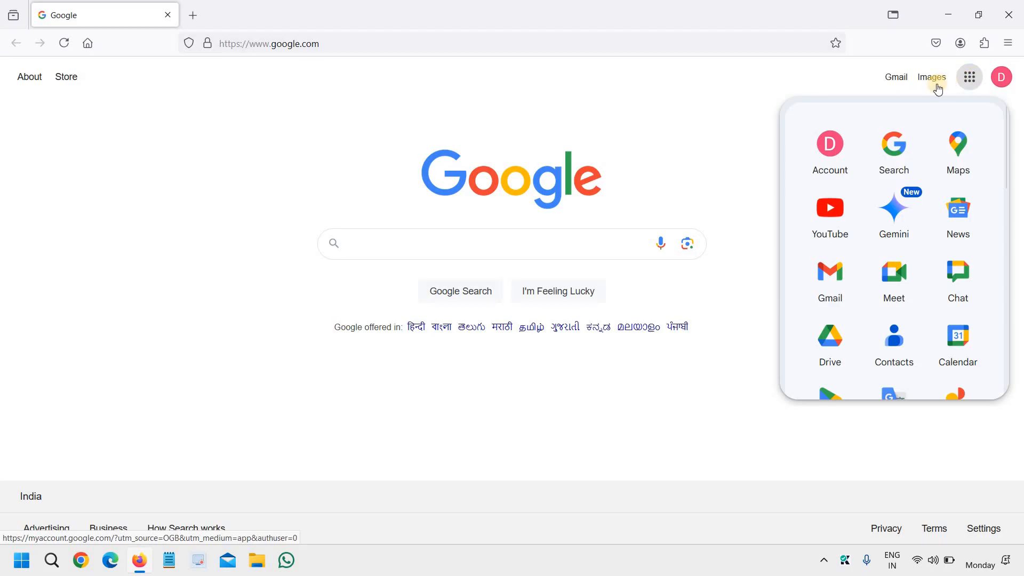
mouse_move(894, 342)
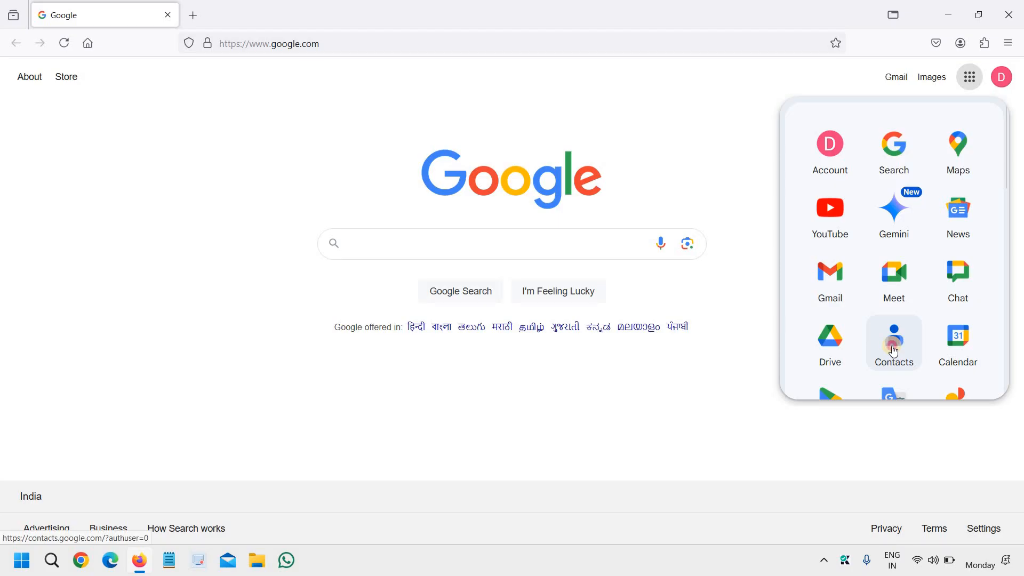
scroll("down", 3)
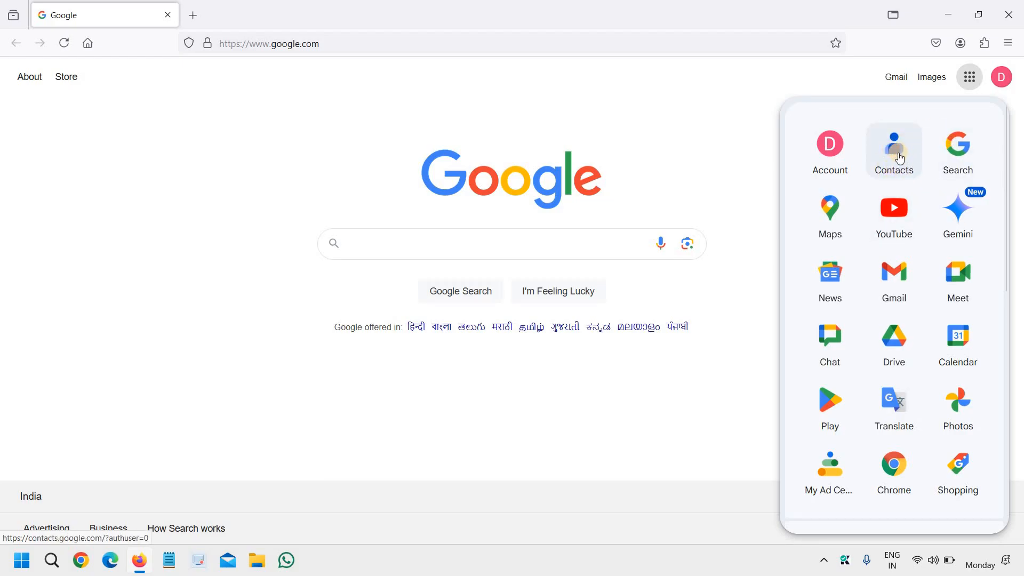
left_click(894, 148)
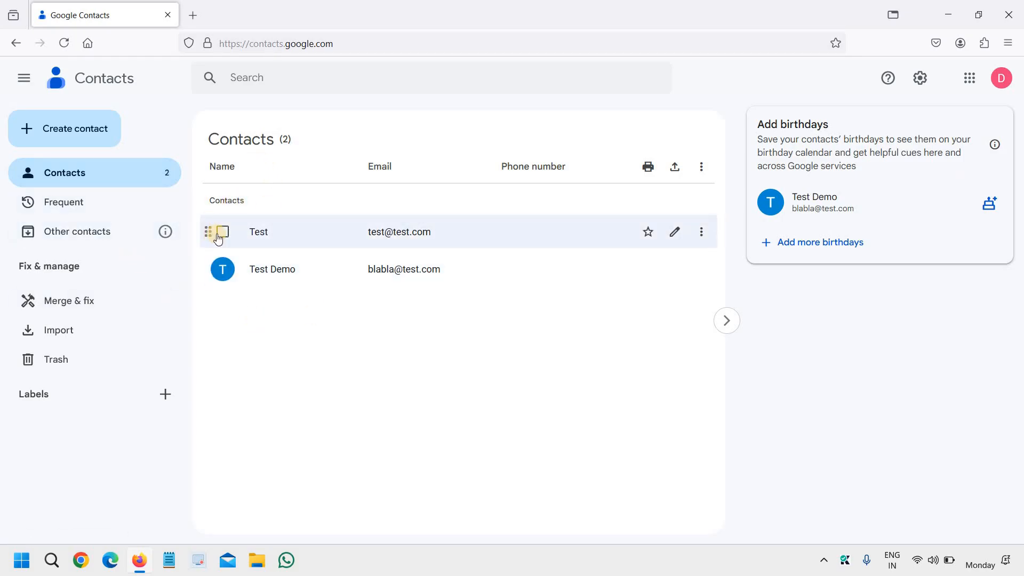
Step: Select all contacts (Test and Test Demo) and show the further actions list
left_click(222, 232)
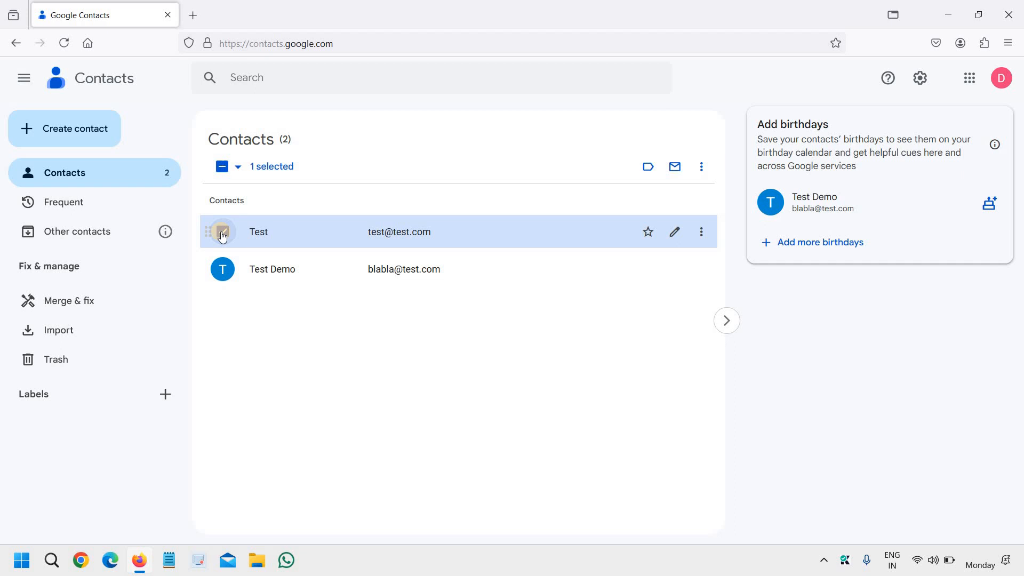
left_click(222, 231)
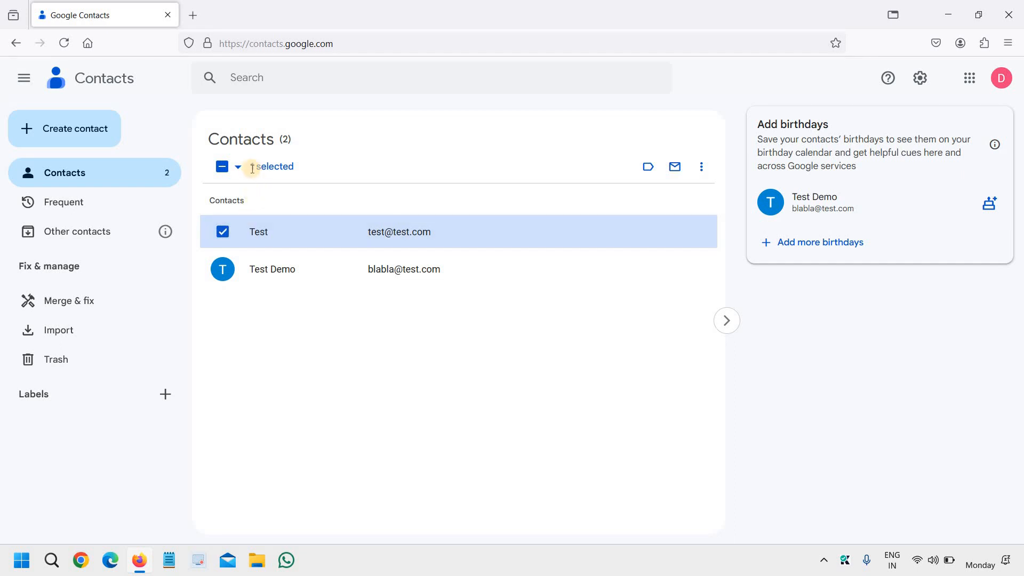
mouse_move(238, 169)
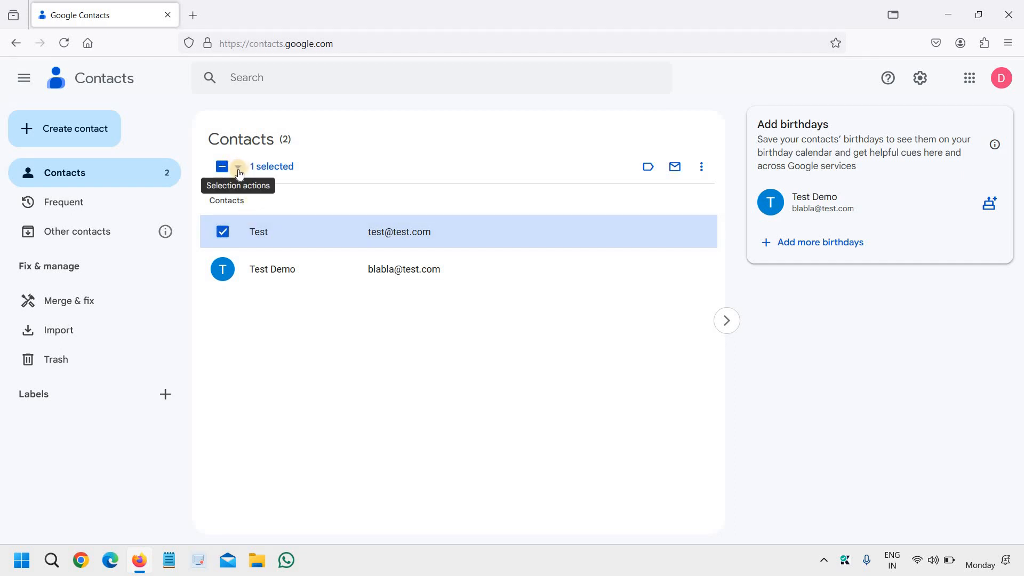
left_click(239, 167)
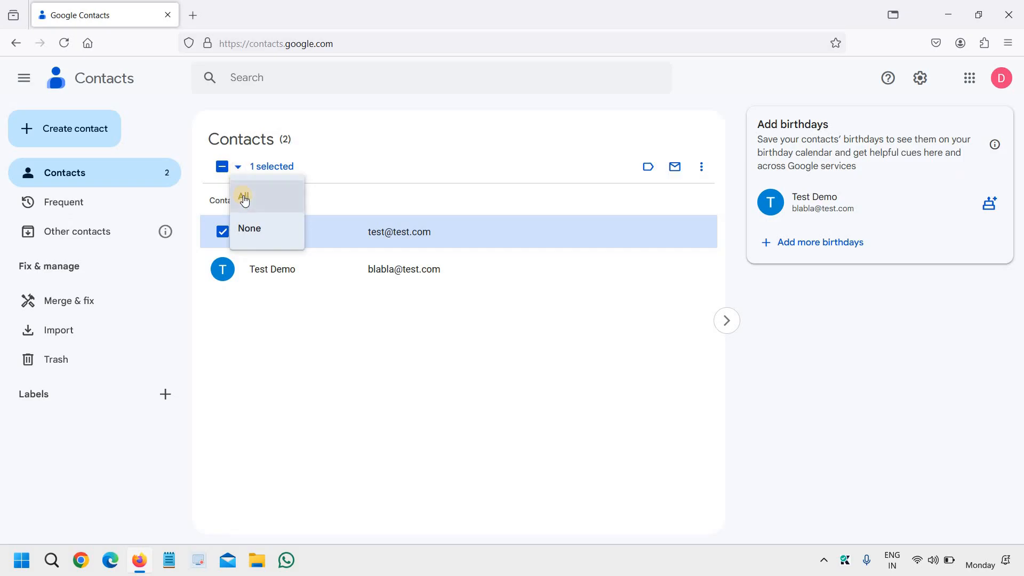
left_click(244, 196)
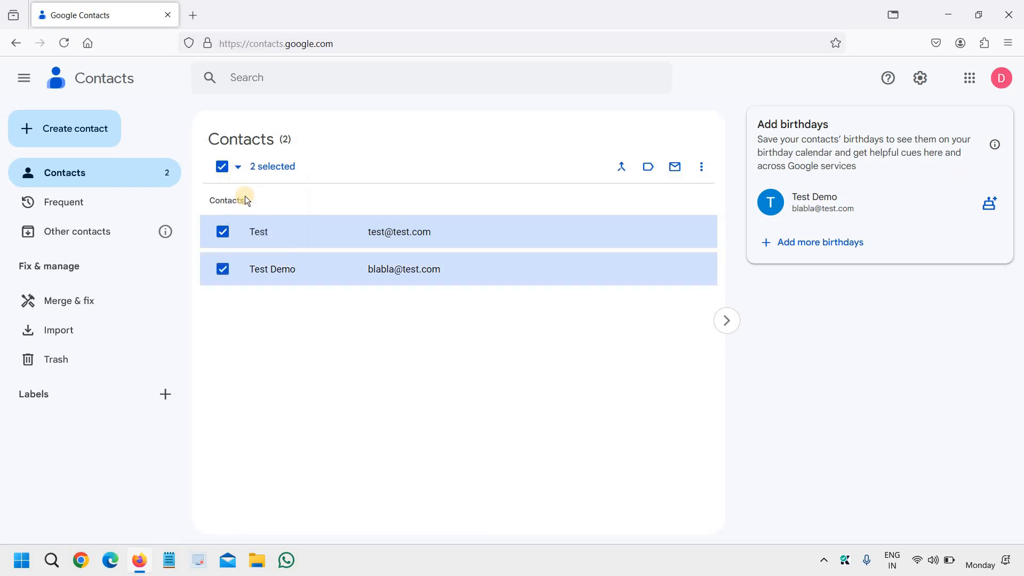
mouse_move(358, 262)
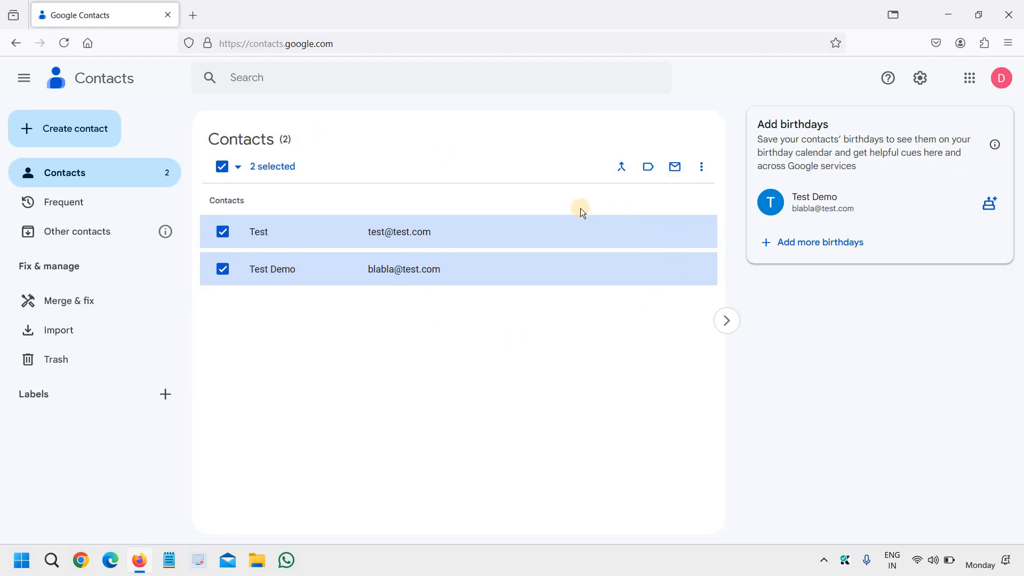
mouse_move(701, 166)
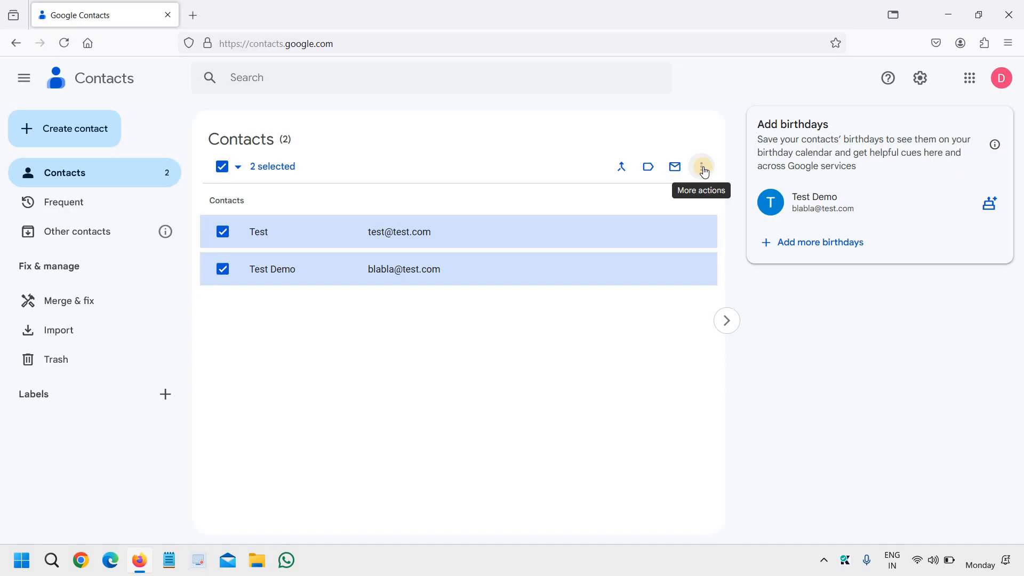
left_click(701, 166)
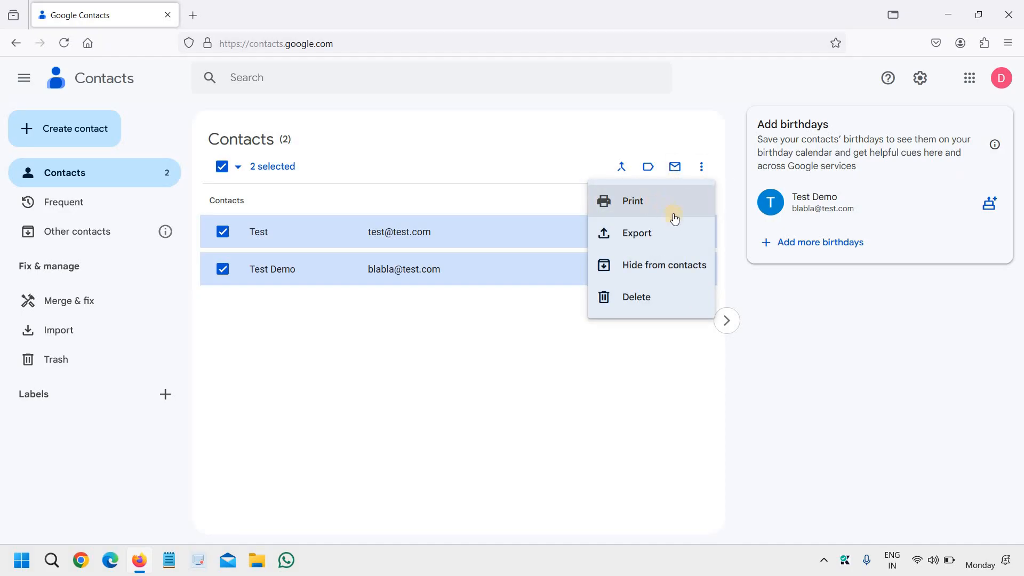
mouse_move(649, 236)
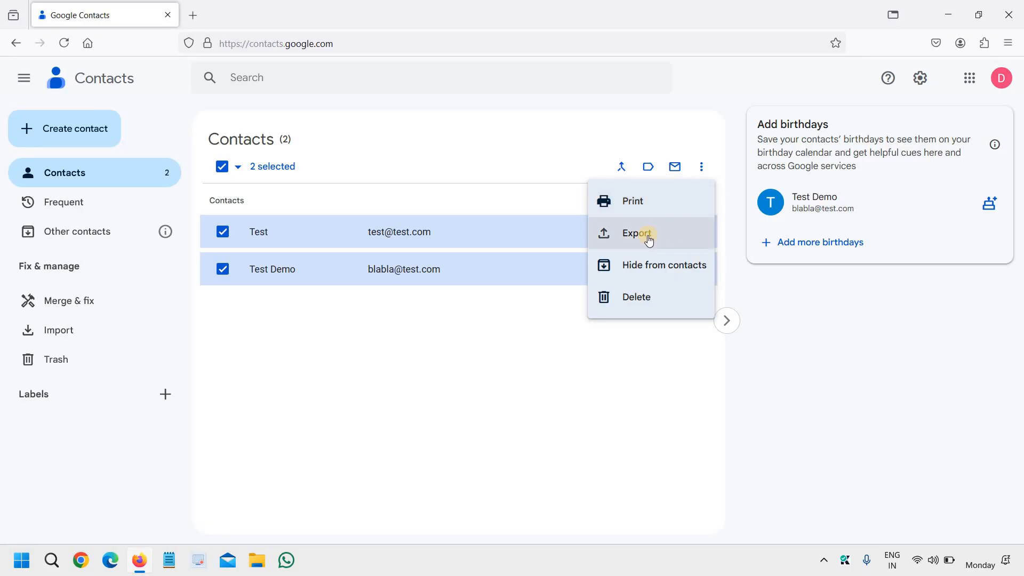
left_click(636, 233)
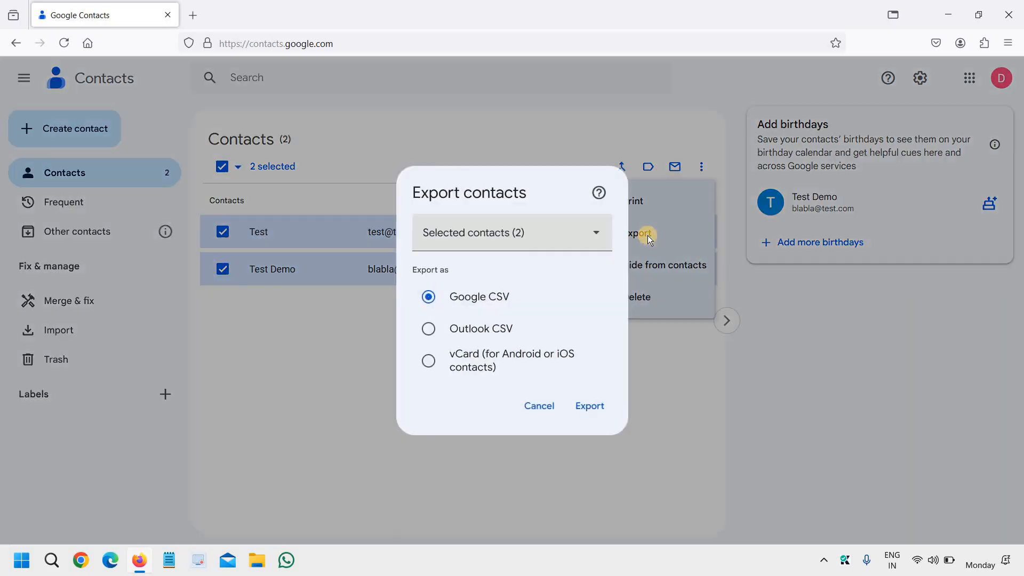
mouse_move(564, 303)
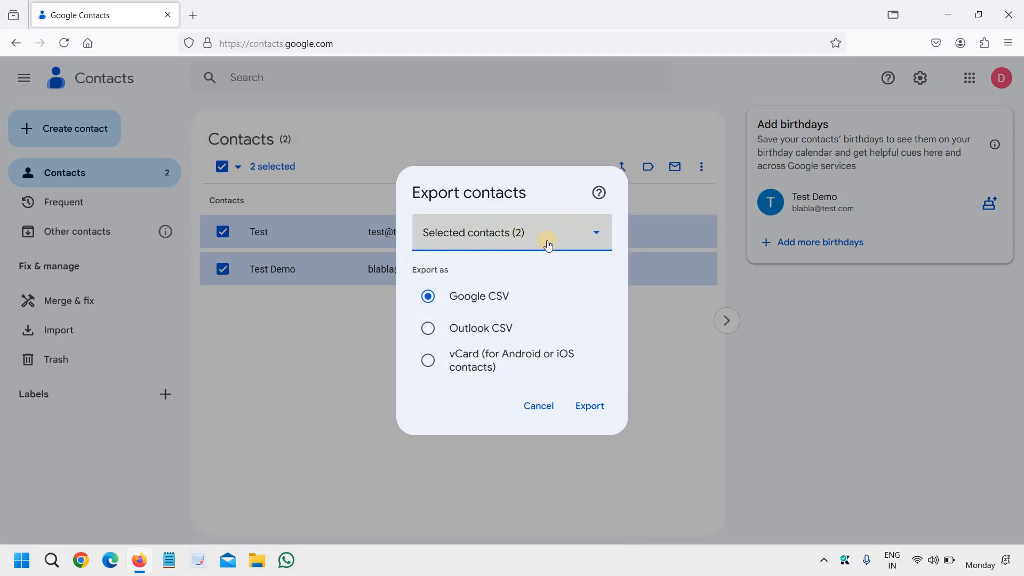
mouse_move(507, 292)
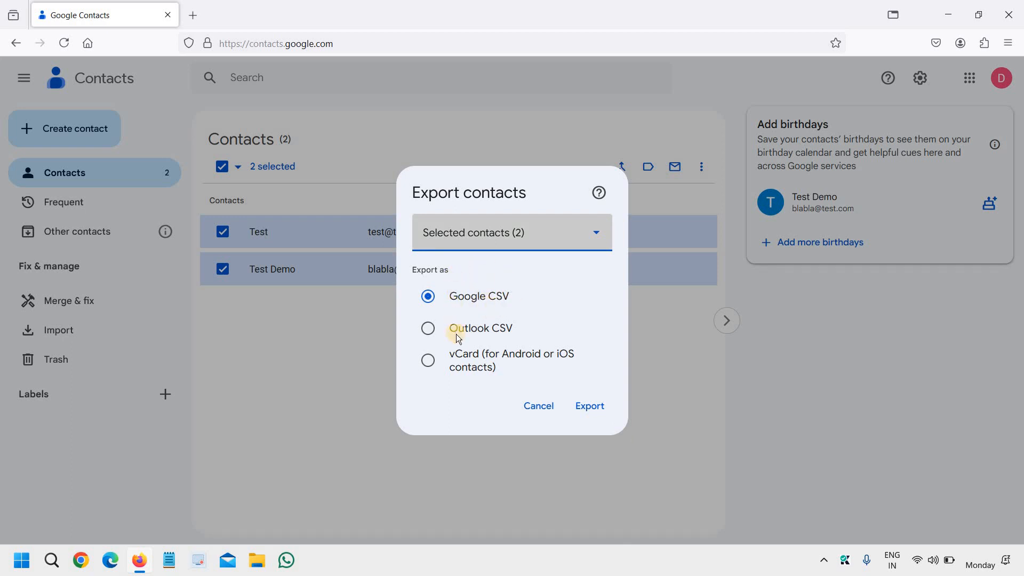
mouse_move(500, 370)
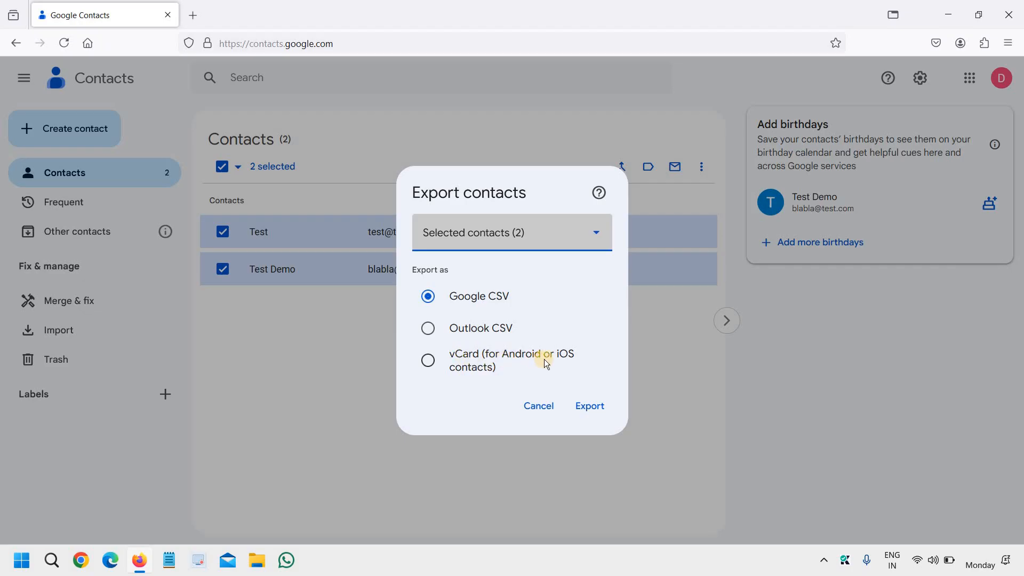
mouse_move(534, 355)
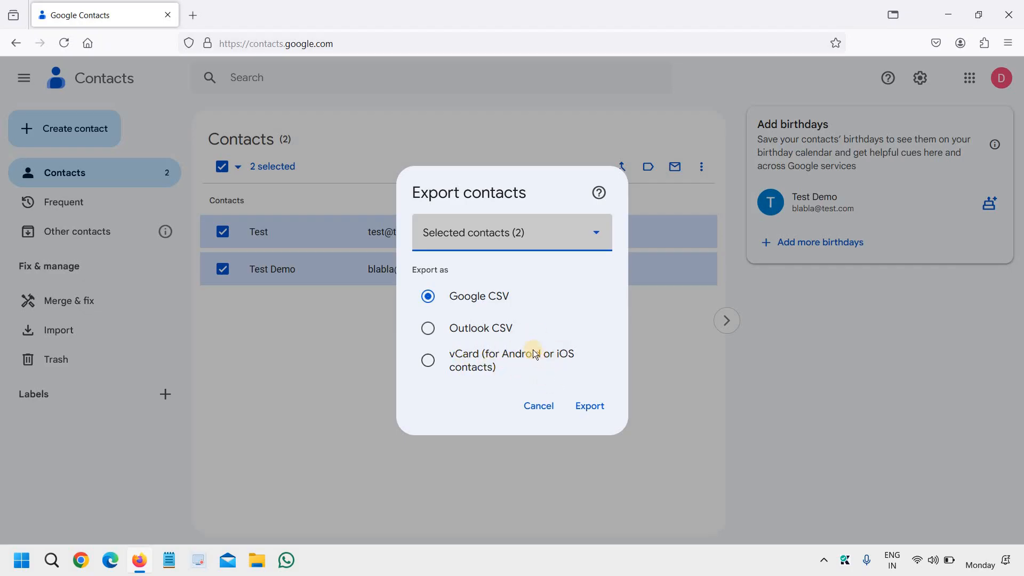
mouse_move(492, 350)
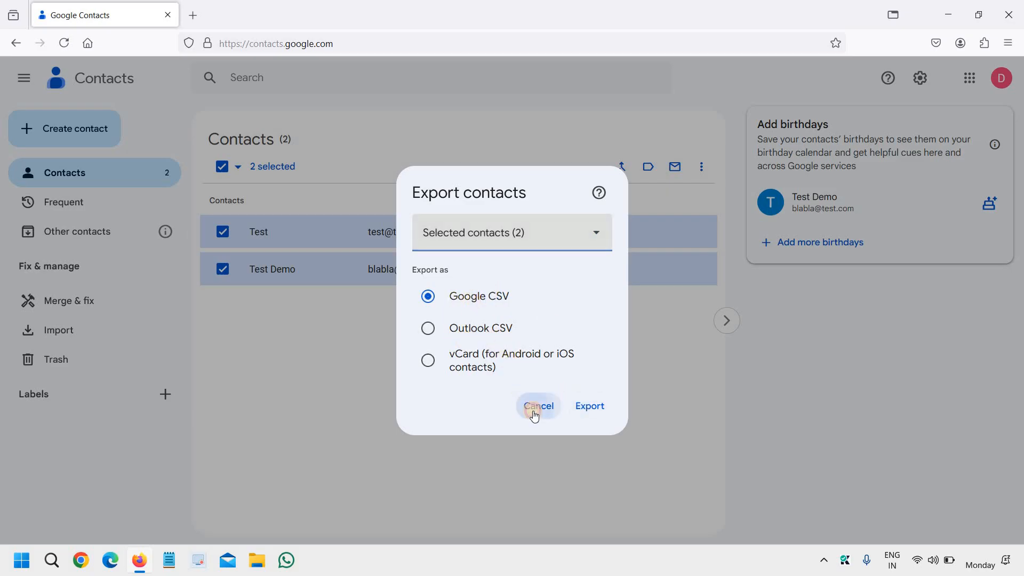
left_click(537, 405)
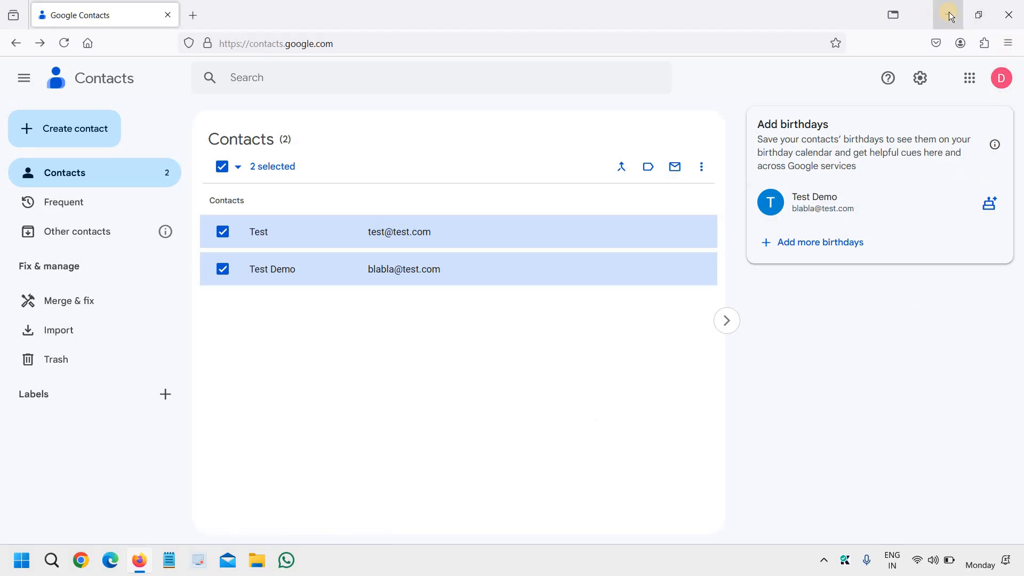